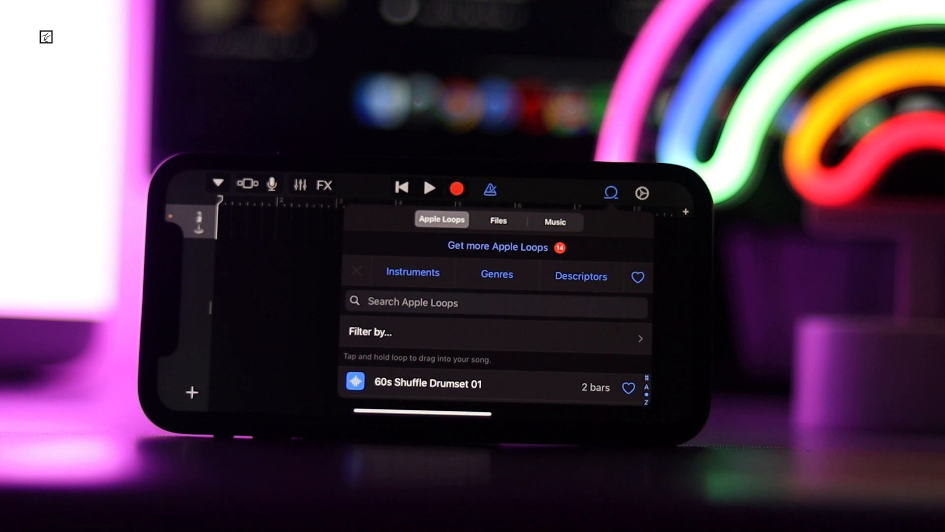
- Import the song Shadowing by Corbyn Kites as an audio region on its own track
left_click(497, 220)
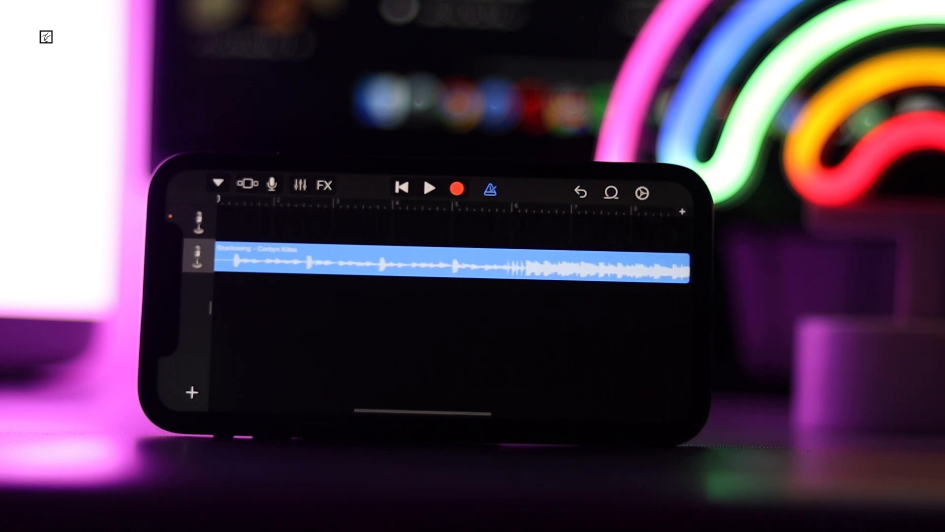
- Set Section A to a manual length of 29 bars, then return to My Songs
left_click(683, 213)
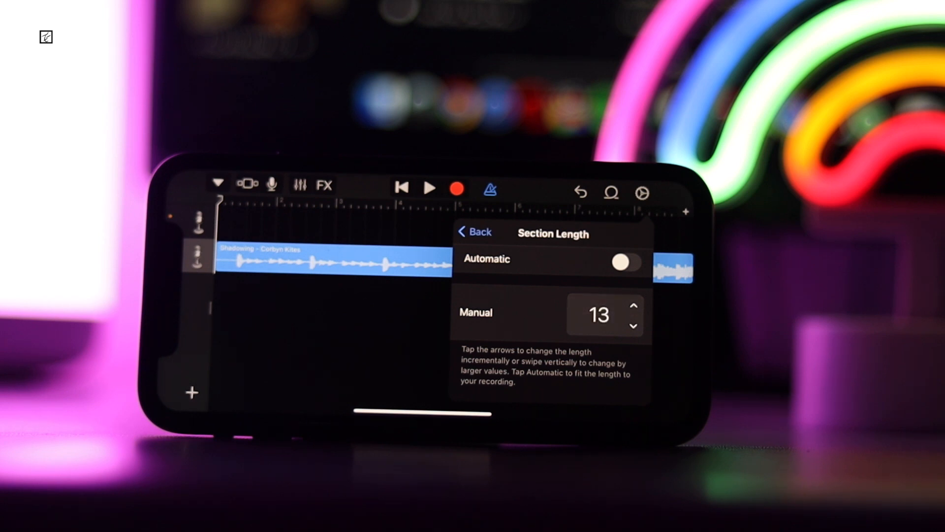
left_click(634, 308)
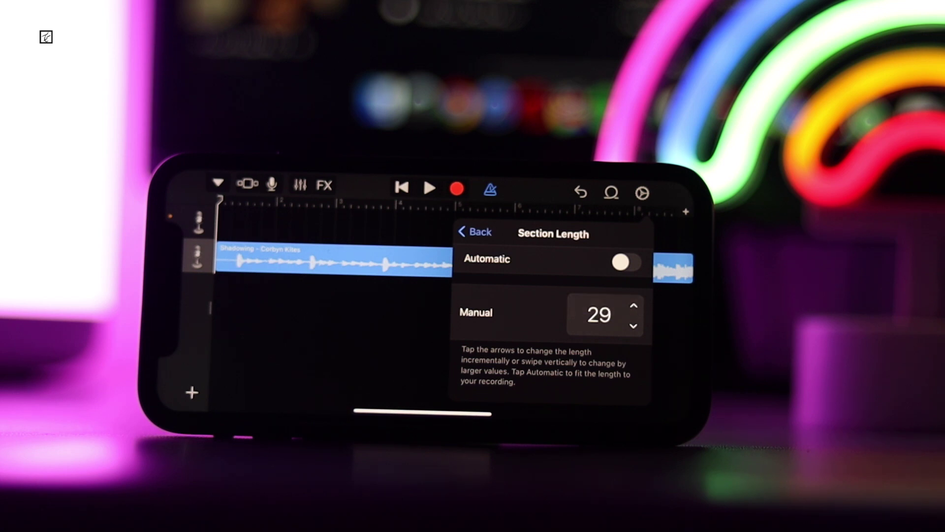
left_click(474, 232)
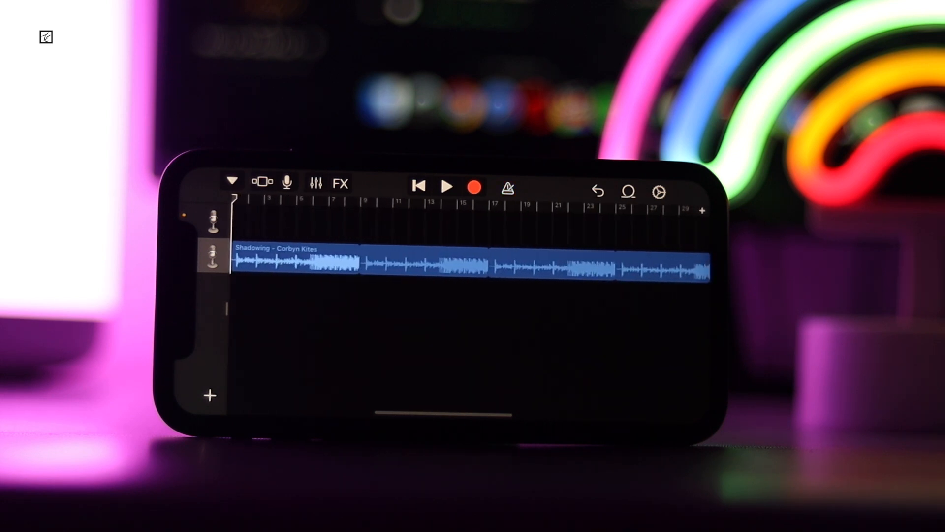
left_click(447, 186)
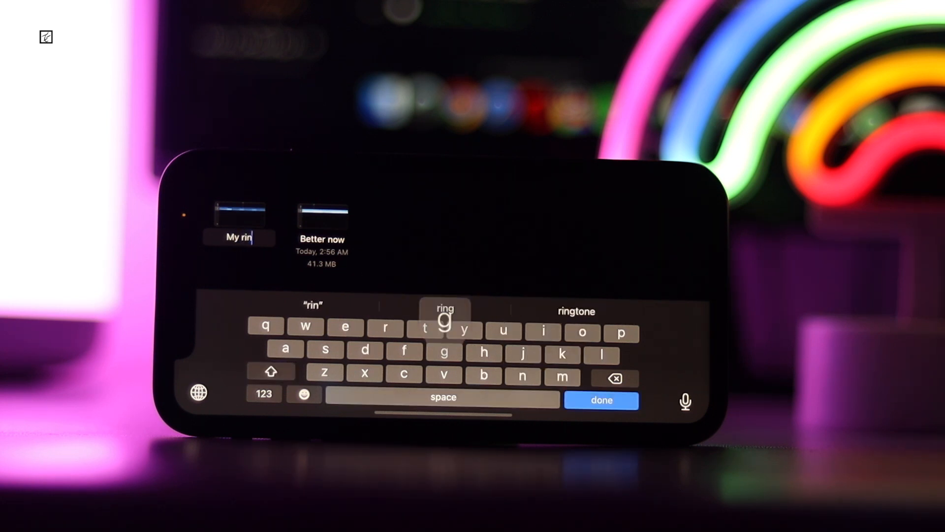
- Rename the saved song to 'My ringtone'
left_click(574, 311)
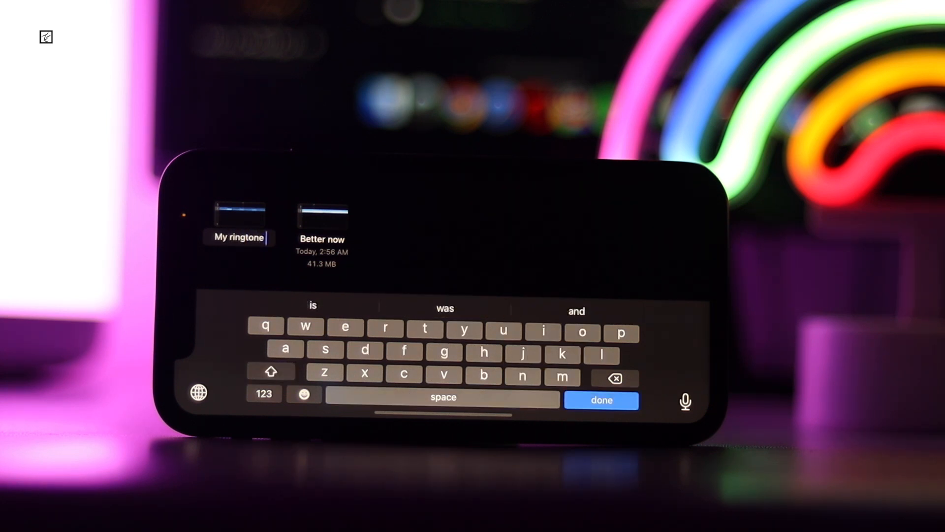
left_click(600, 400)
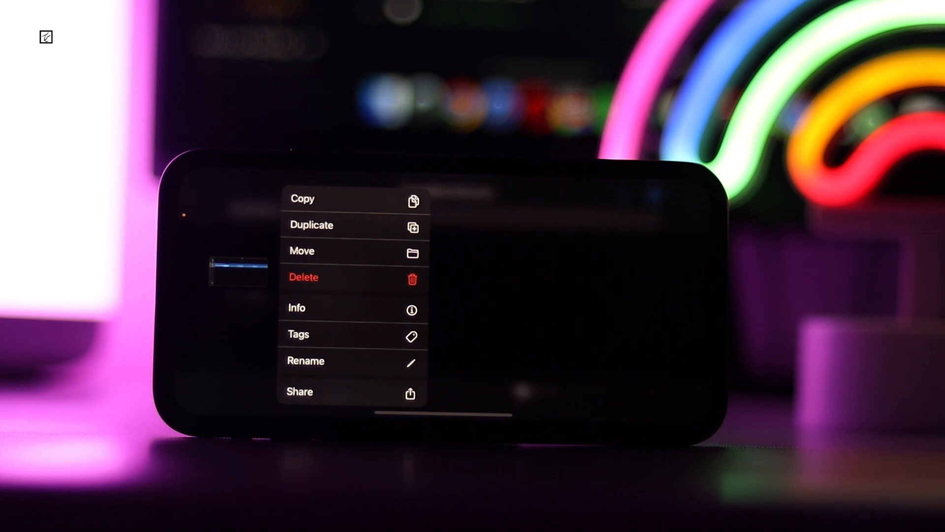
- Share the song as a Ringtone and export it under the name 'My ringtone'
left_click(300, 391)
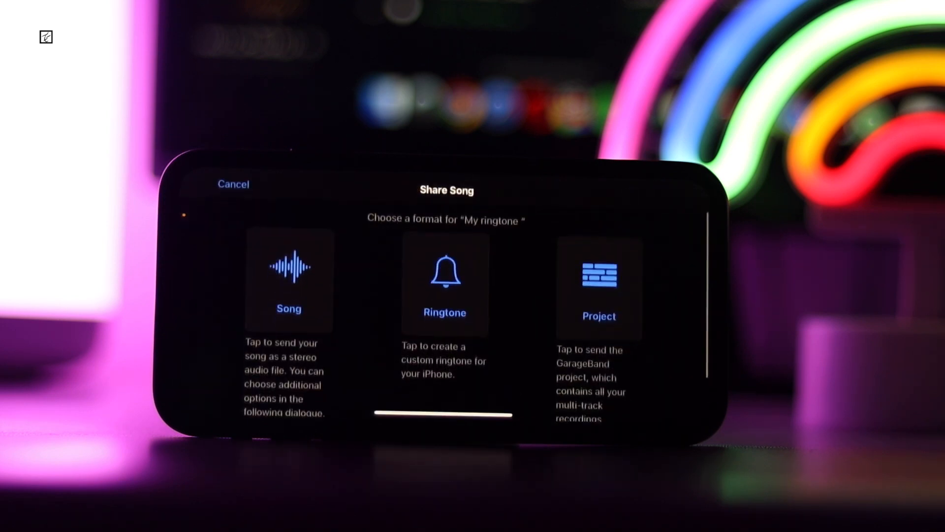
left_click(444, 283)
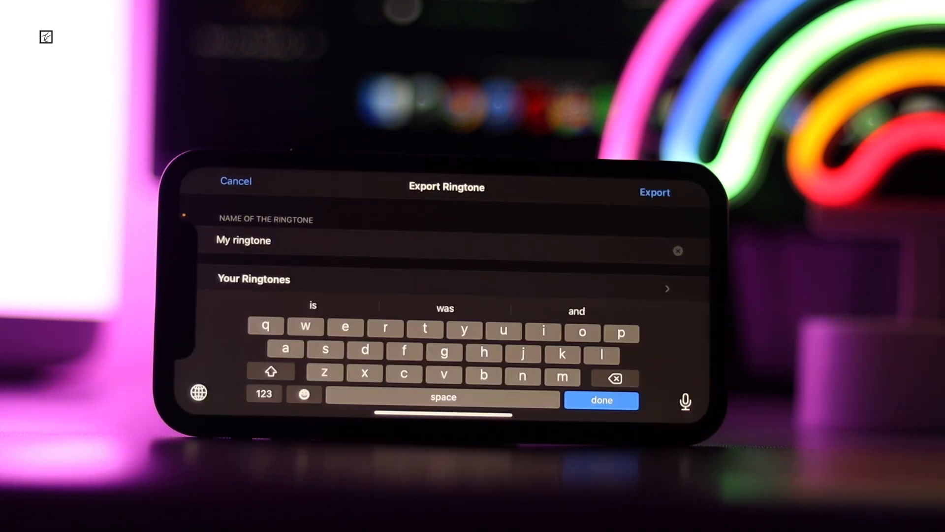
left_click(654, 192)
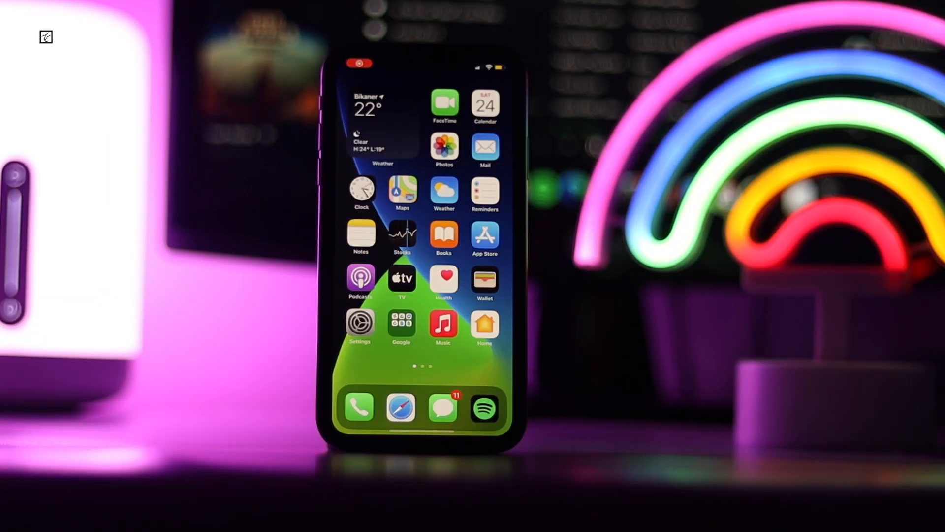
- In Settings > Sounds & Haptics > Ringtone, choose 'My ringtone' as the phone's ringtone
left_click(360, 322)
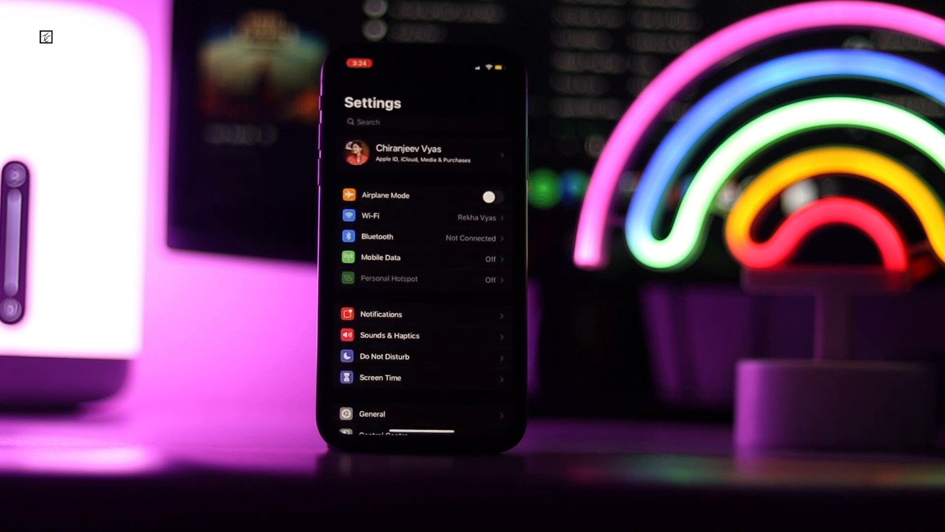
scroll("up", 3)
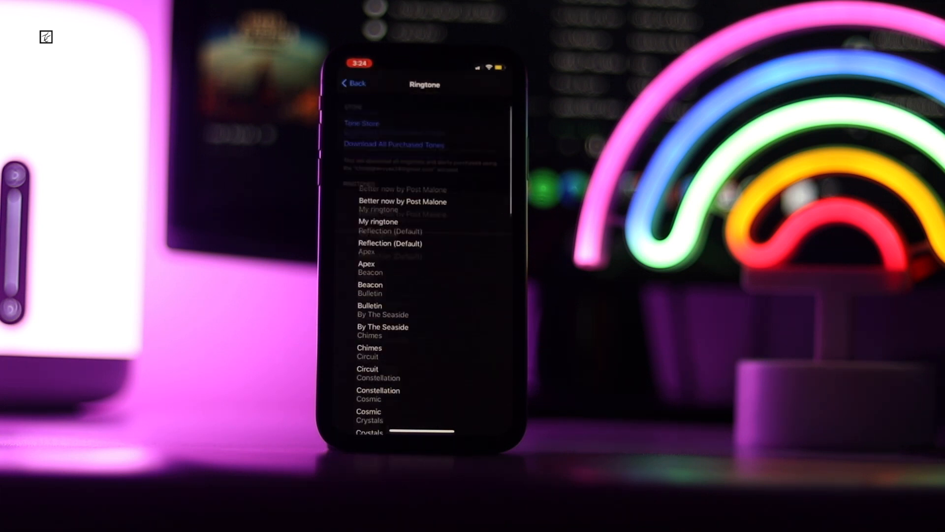
scroll("up", 3)
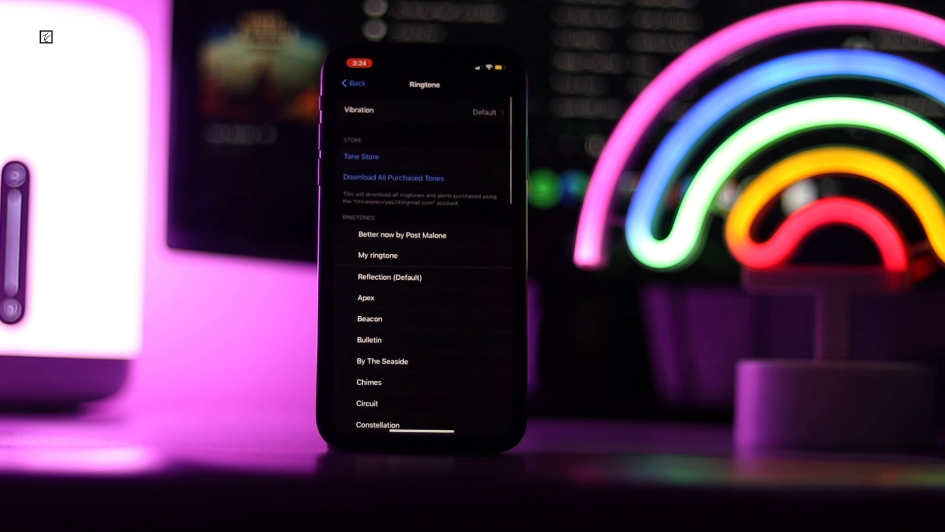
left_click(377, 255)
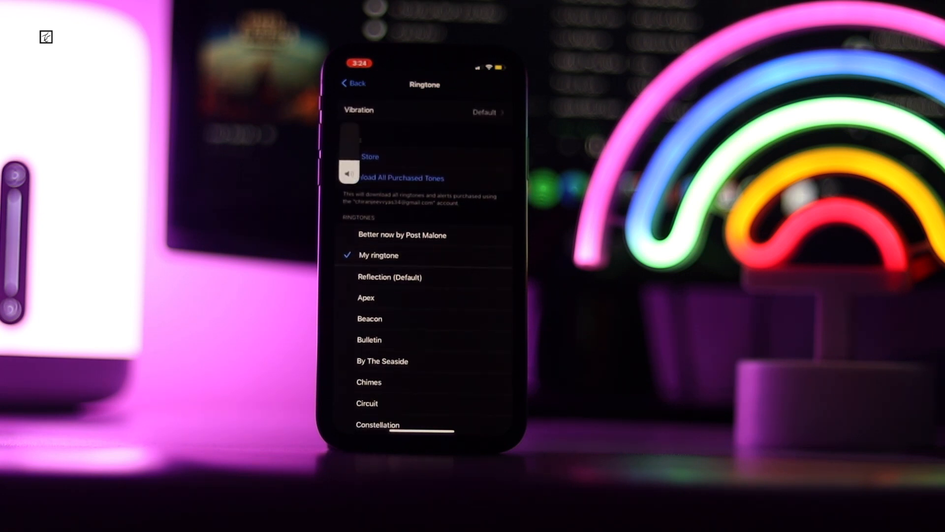
left_click(352, 83)
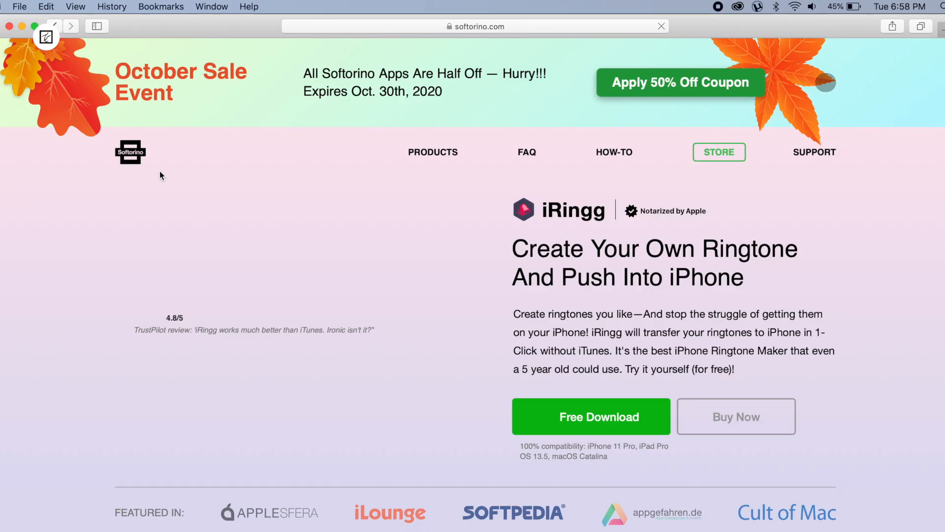
- Download the free iRingg.dmg from softorino.com and launch it from Safari's downloads list
left_click(592, 415)
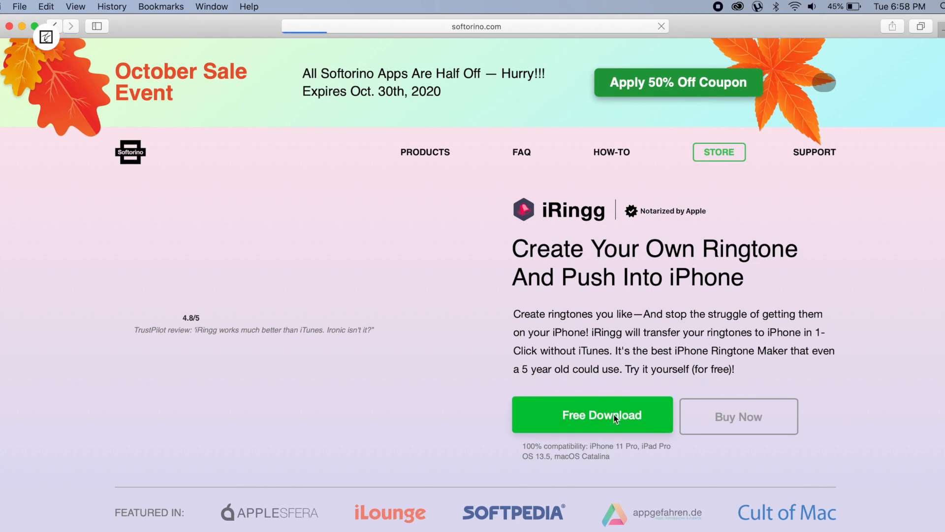
left_click(592, 414)
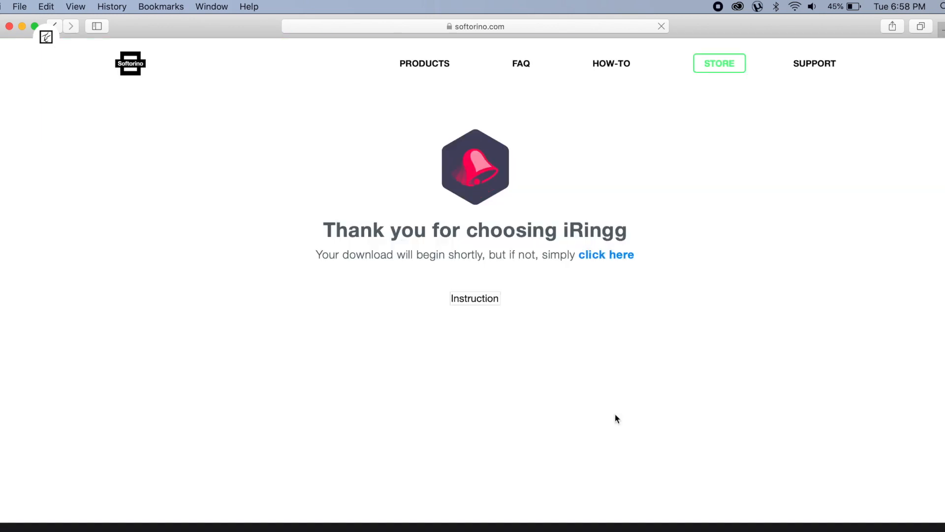
left_click(474, 297)
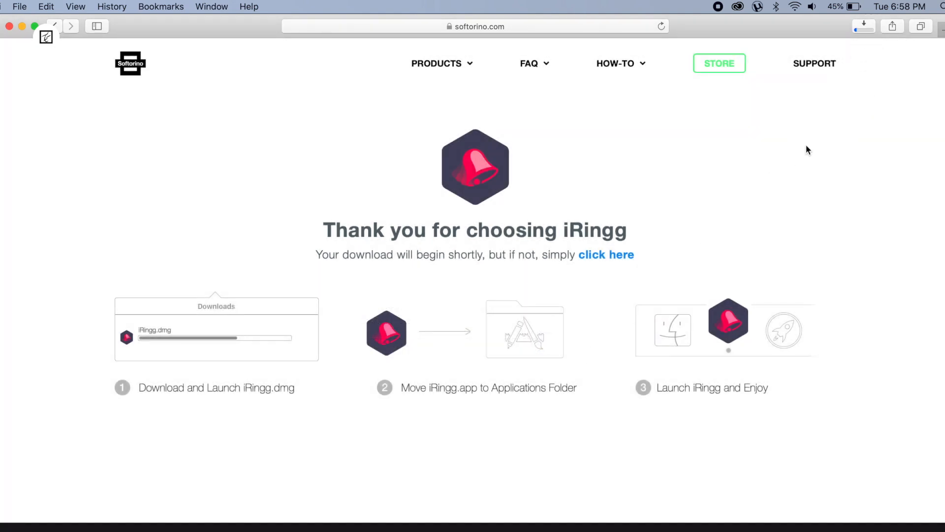
left_click(863, 25)
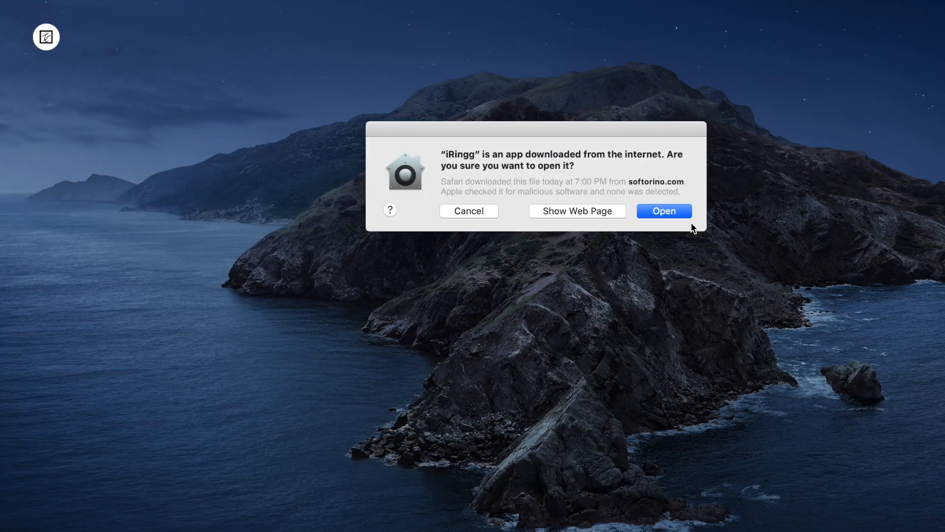
- Allow the downloaded iRingg app to open and activate it with the pasted activation number
left_click(663, 211)
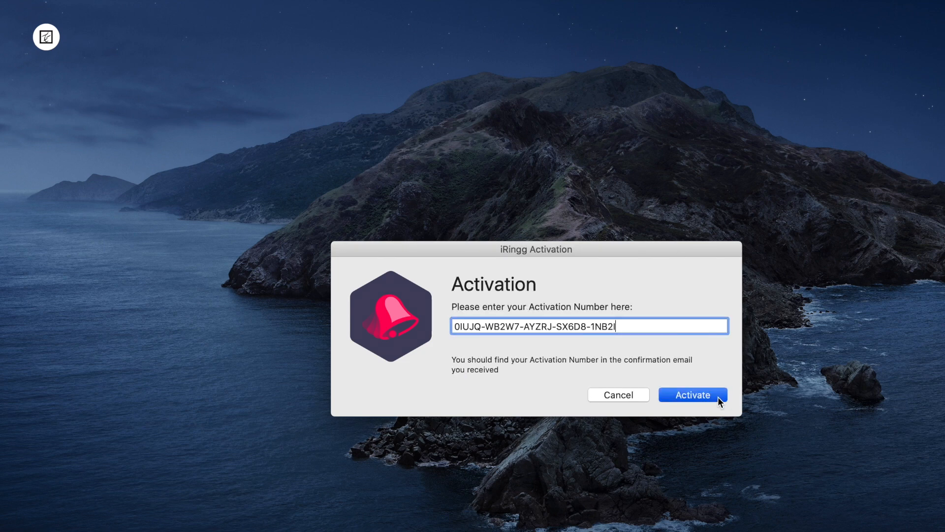
left_click(692, 394)
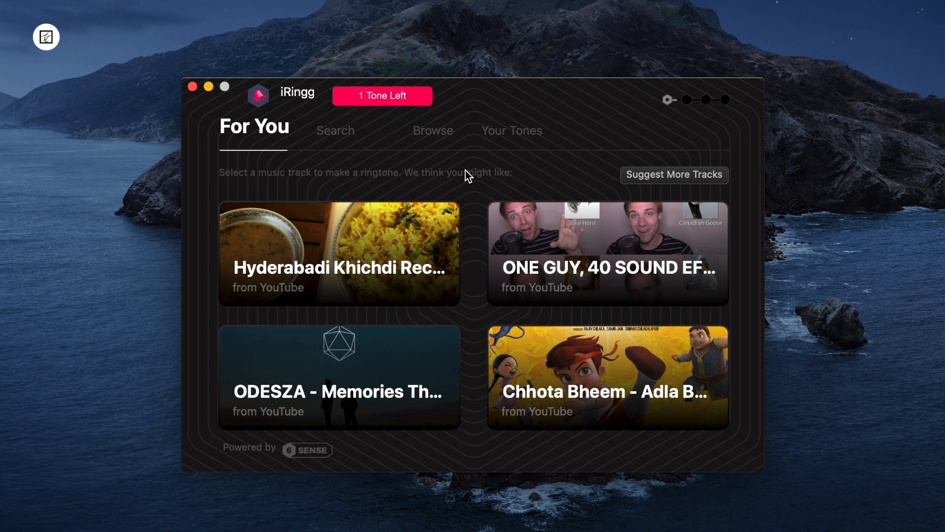
- Refresh the suggested tracks and select 'Ikson - Late (Official)' for the ringtone
left_click(673, 174)
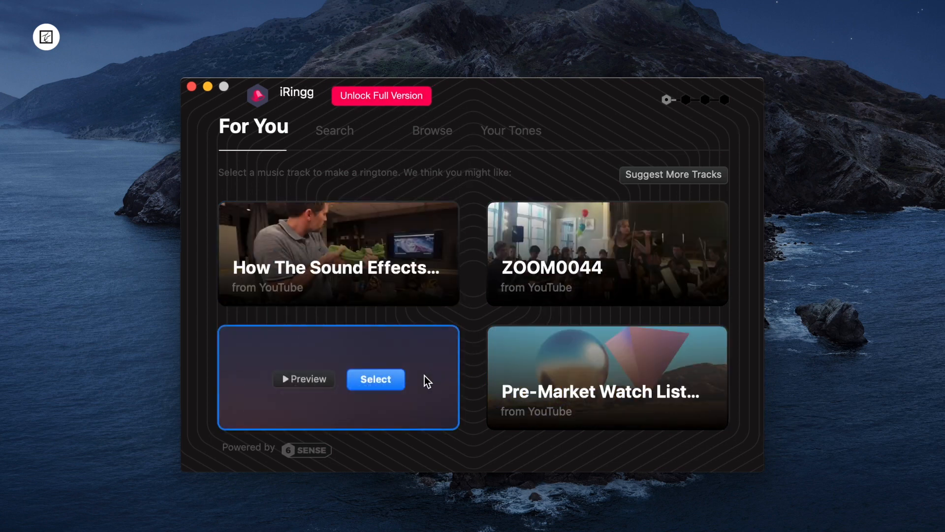
left_click(375, 378)
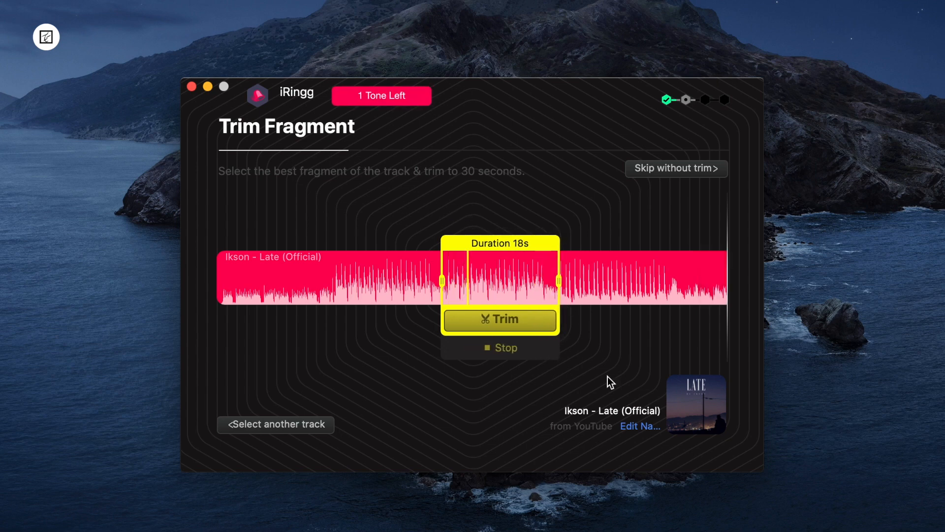
- Trim the track to the 18-second fragment and proceed from Personalize to Export
left_click(499, 319)
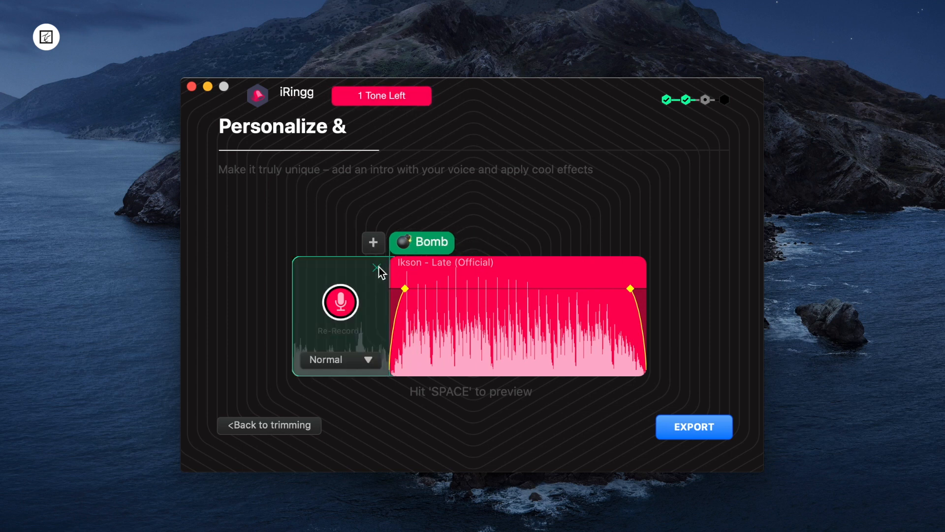
left_click(693, 426)
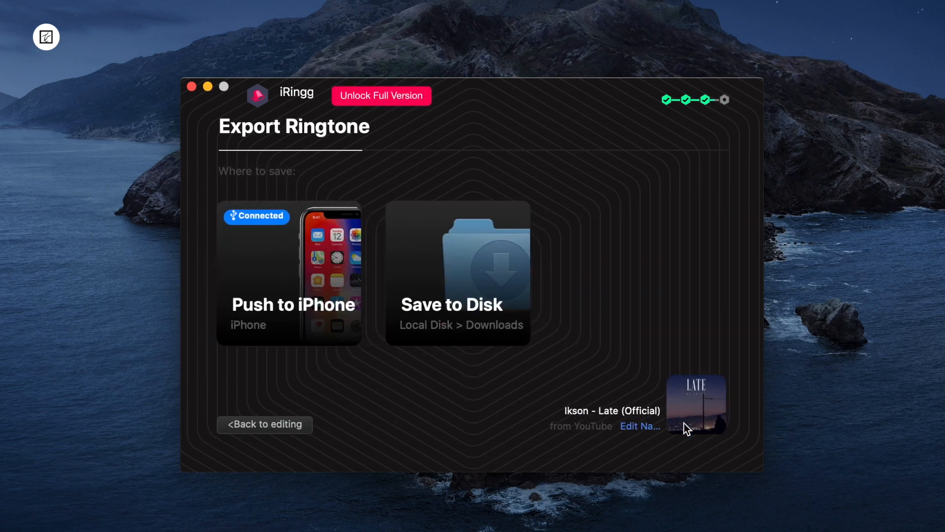
- Push the finished ringtone to the connected iPhone from the Export Ringtone screen
left_click(288, 272)
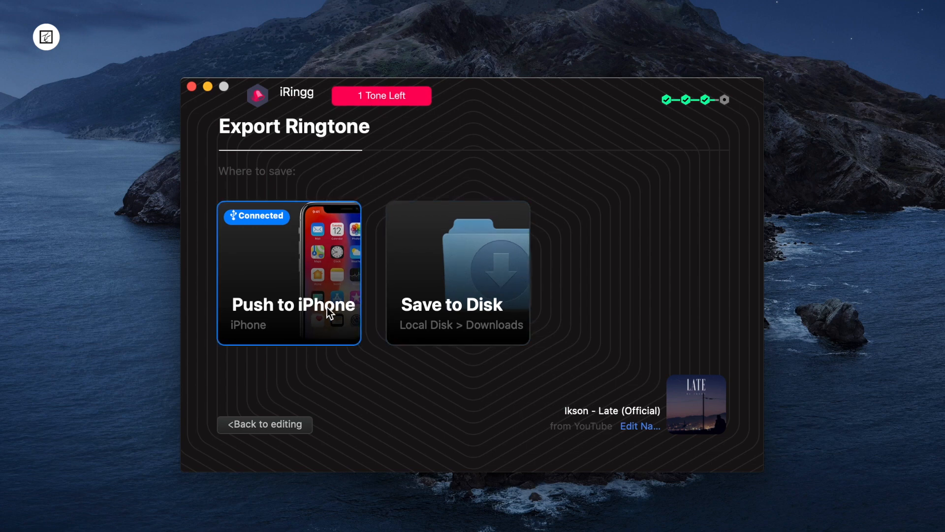
left_click(290, 304)
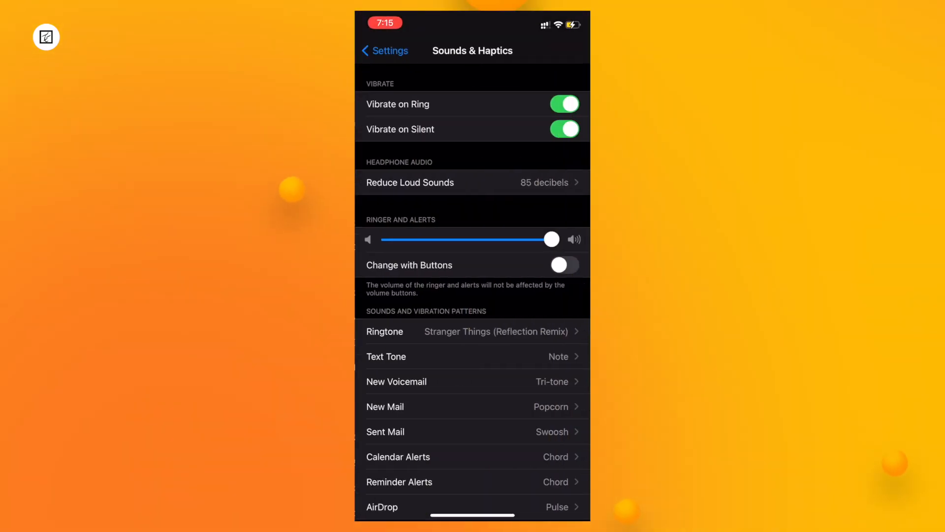
- Select Ikson - Late (Official) as the iPhone ringtone in Sounds & Haptics
left_click(472, 331)
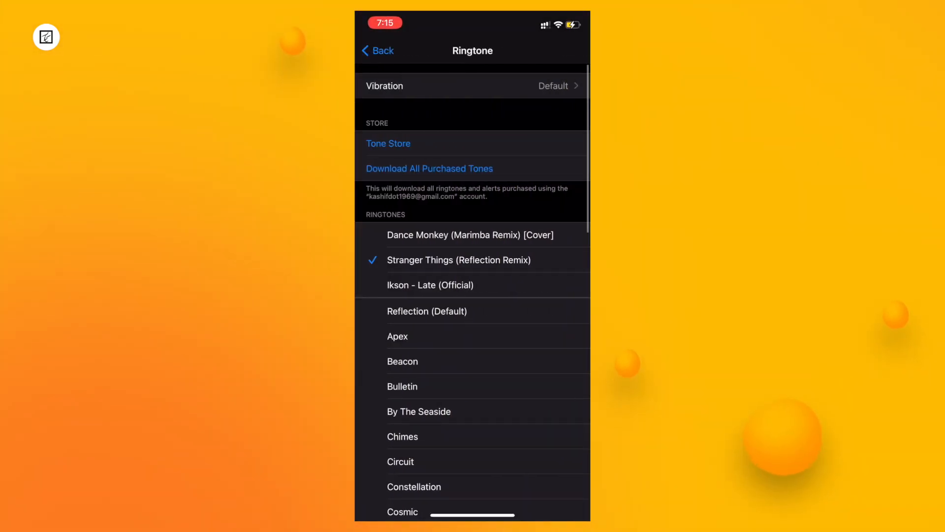
left_click(430, 285)
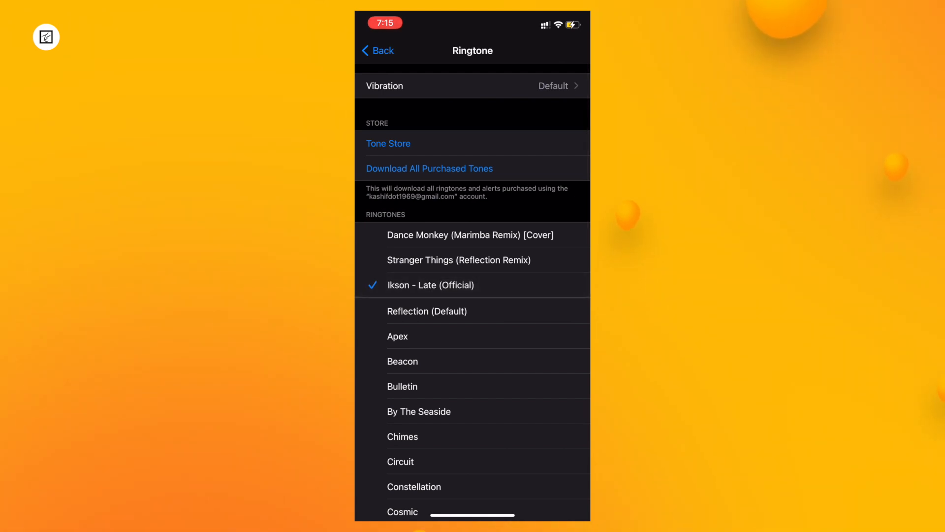